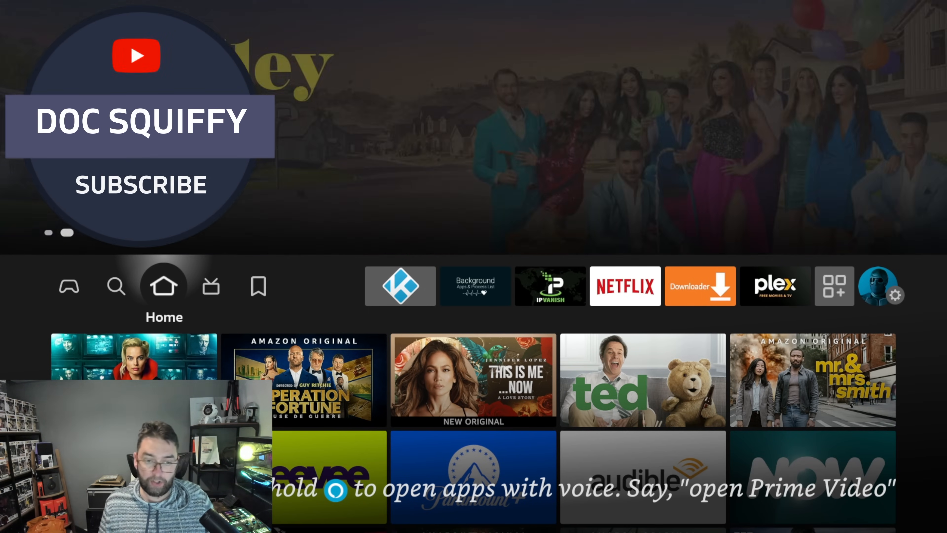
Launch Kodi from the home row and continue past its media-access Info dialog.
left_click(400, 286)
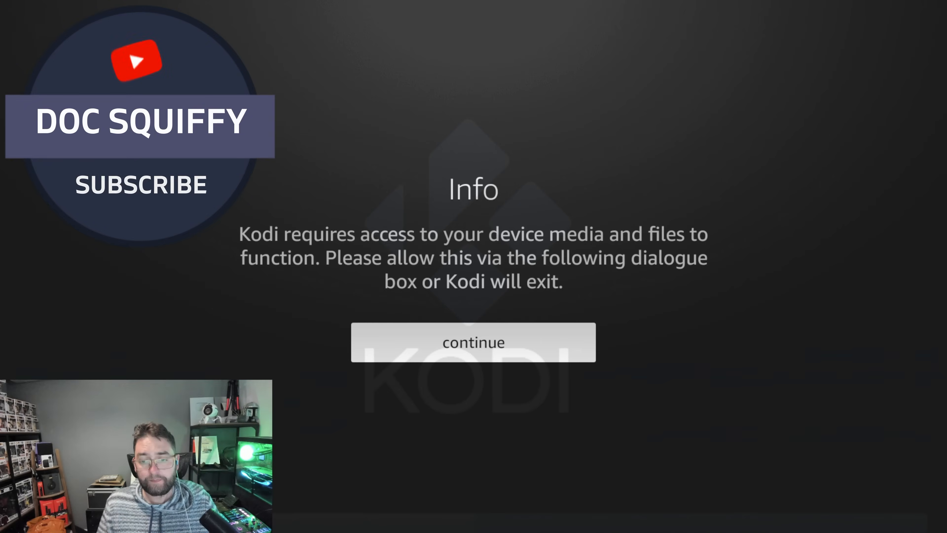
left_click(472, 342)
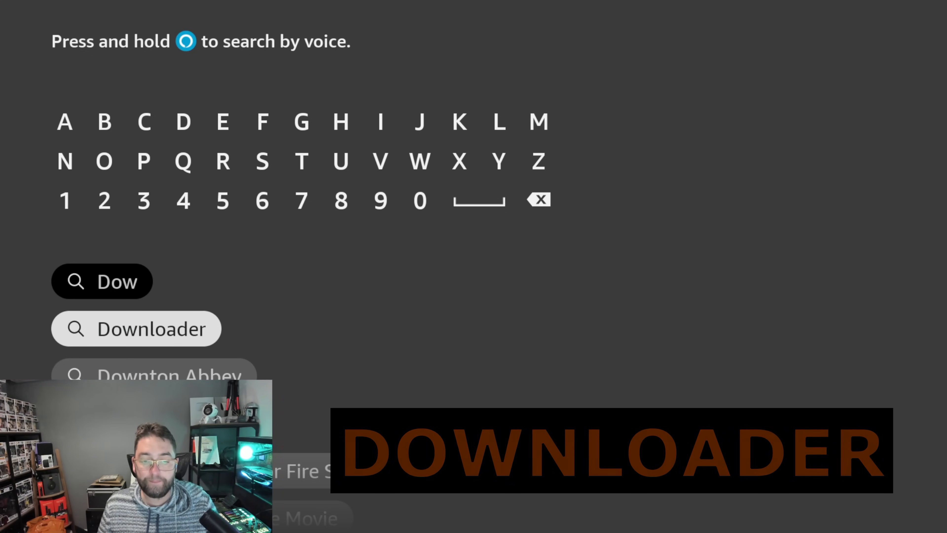
Pick the Downloader suggestion for 'Dow' and select its tile under Apps and games.
left_click(152, 328)
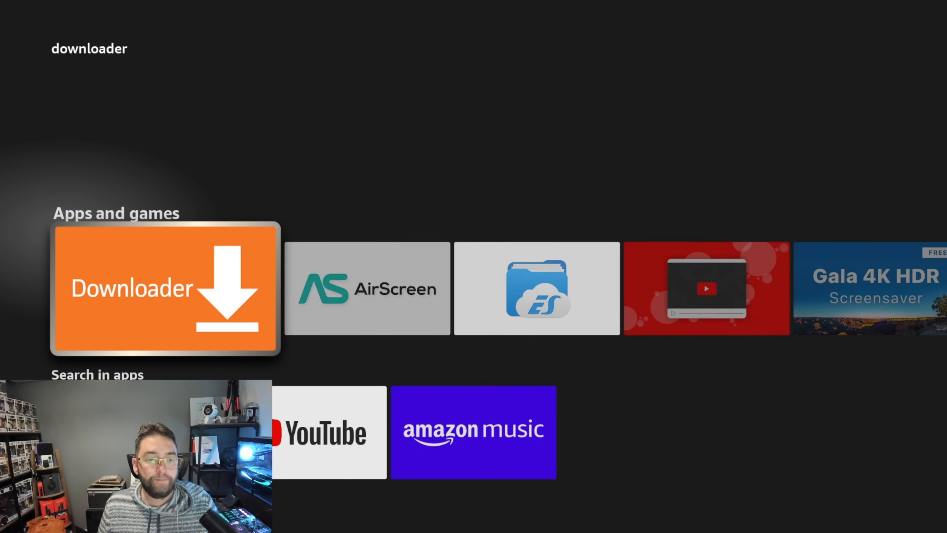
left_click(164, 291)
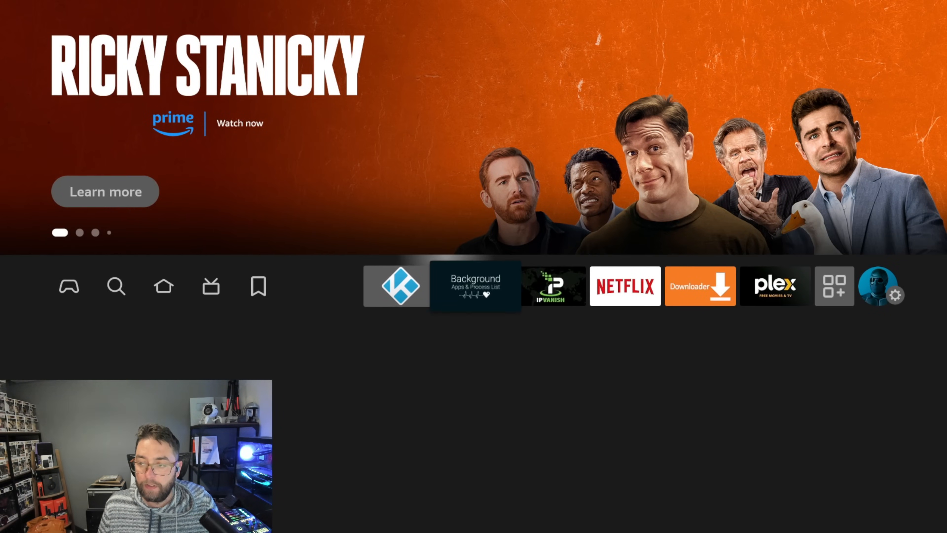
Go through Settings > My Fire TV > About to Developer Options and Install unknown apps.
left_click(899, 296)
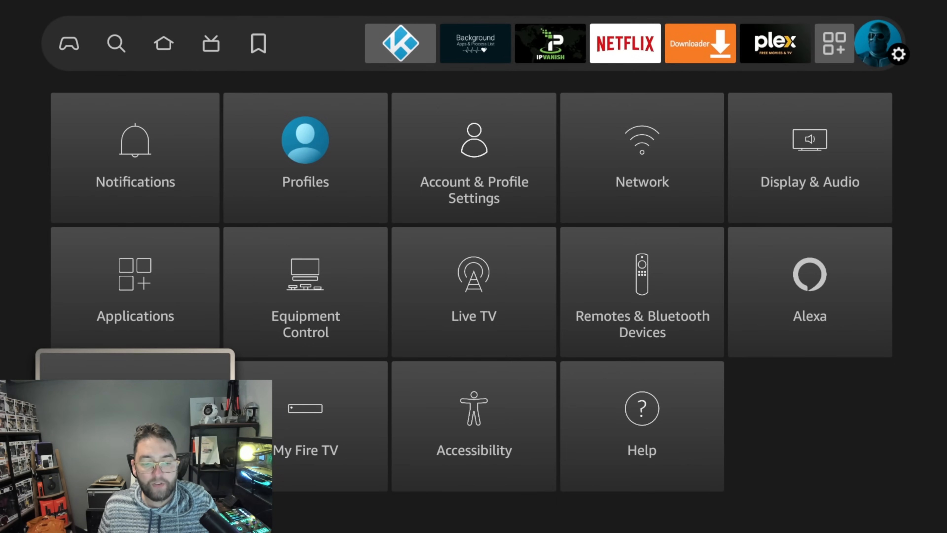
left_click(305, 425)
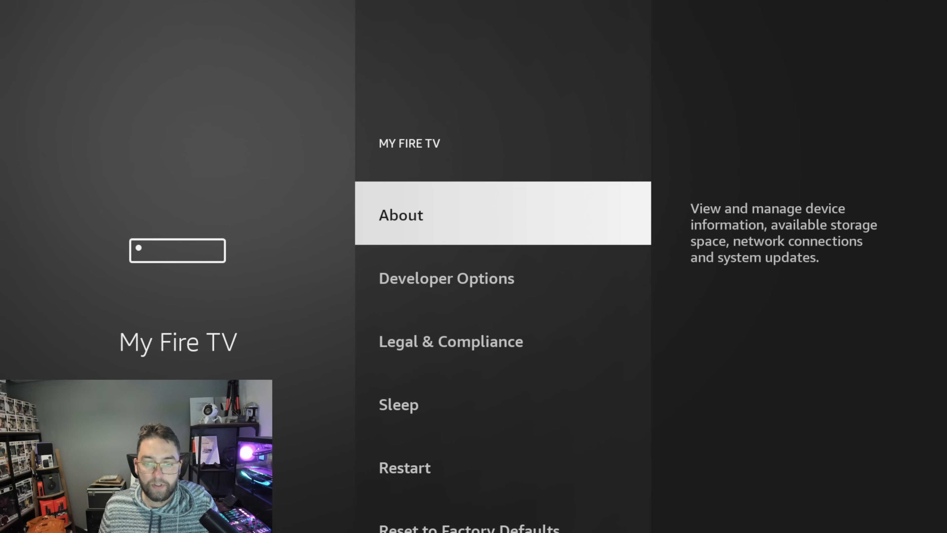
left_click(400, 214)
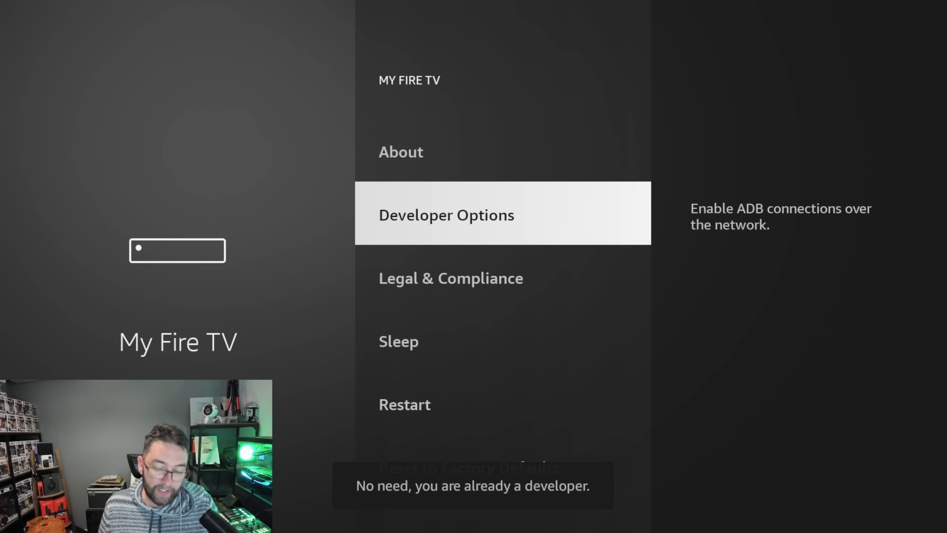
left_click(446, 214)
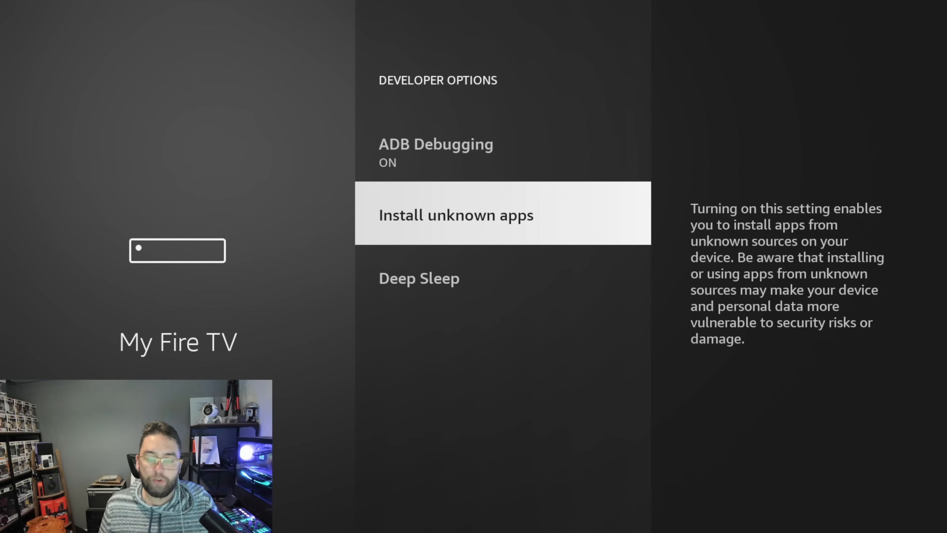
left_click(456, 215)
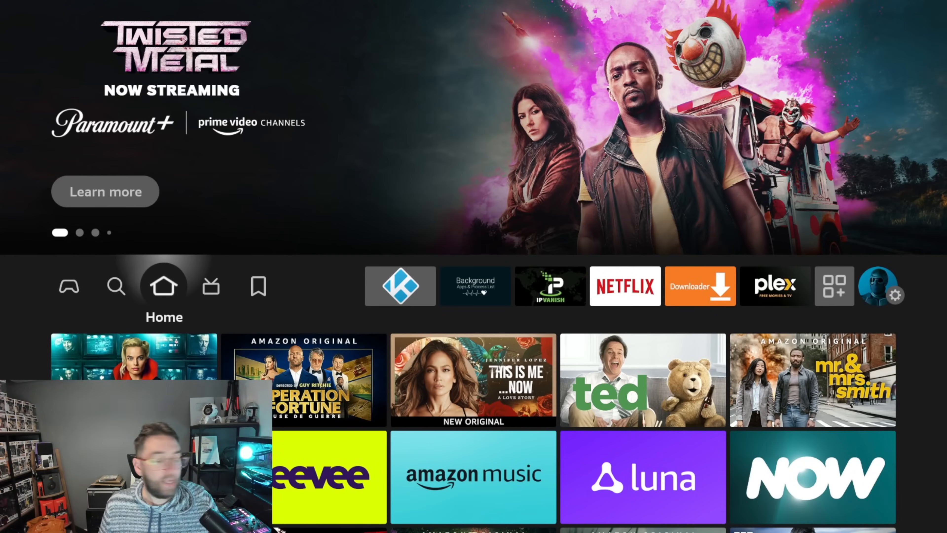
Open Your Apps & Channels from the apps grid icon and launch Downloader.
left_click(210, 286)
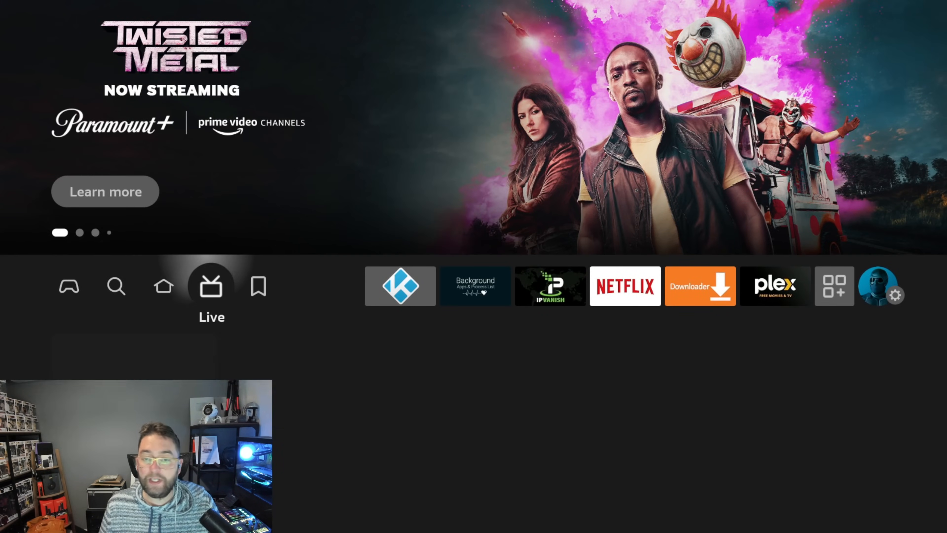
left_click(700, 285)
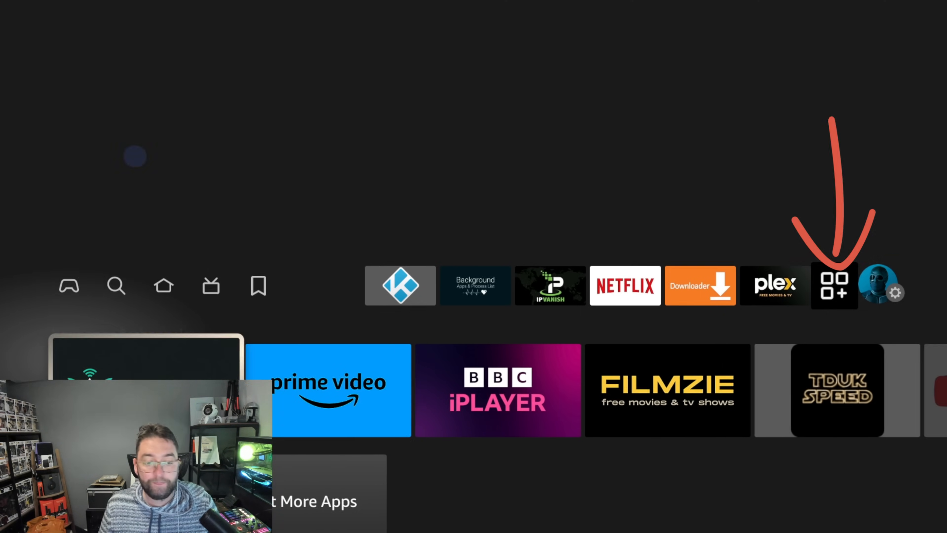
left_click(835, 285)
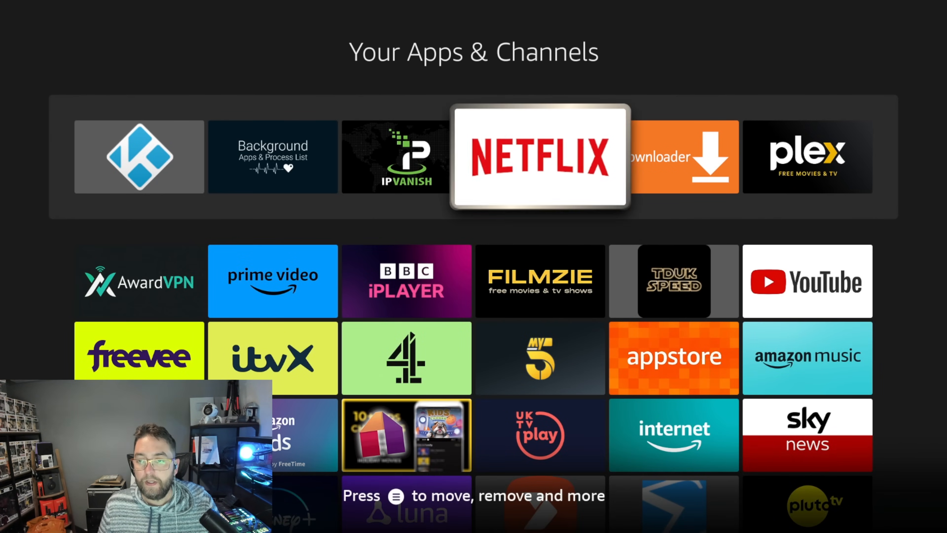
left_click(684, 156)
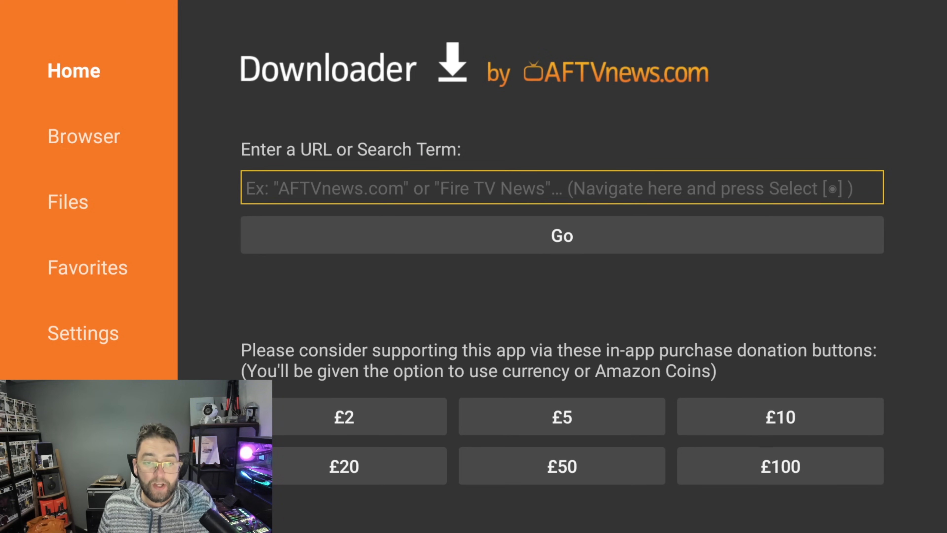
Enter code 75726 in Downloader's URL field and go to docsquiffy.com/downloads.
left_click(561, 188)
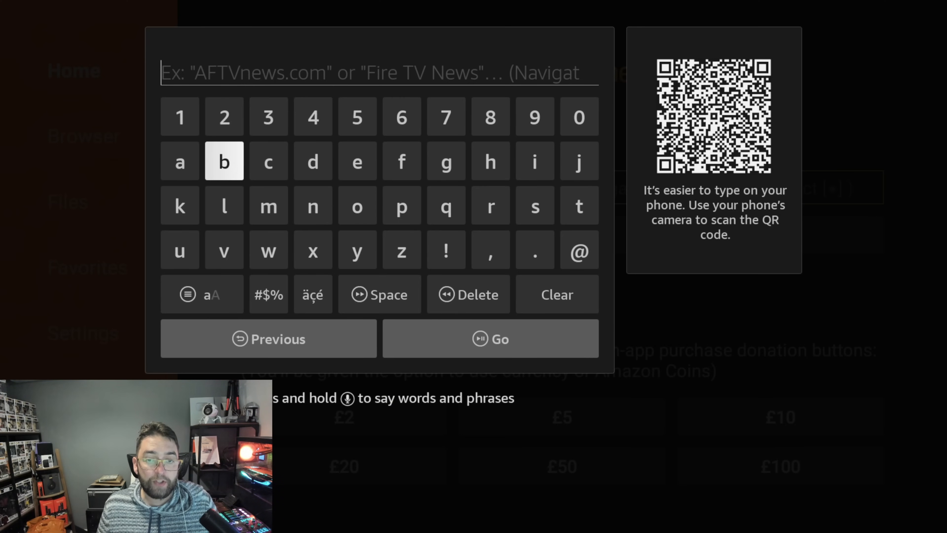
left_click(357, 162)
type("75726")
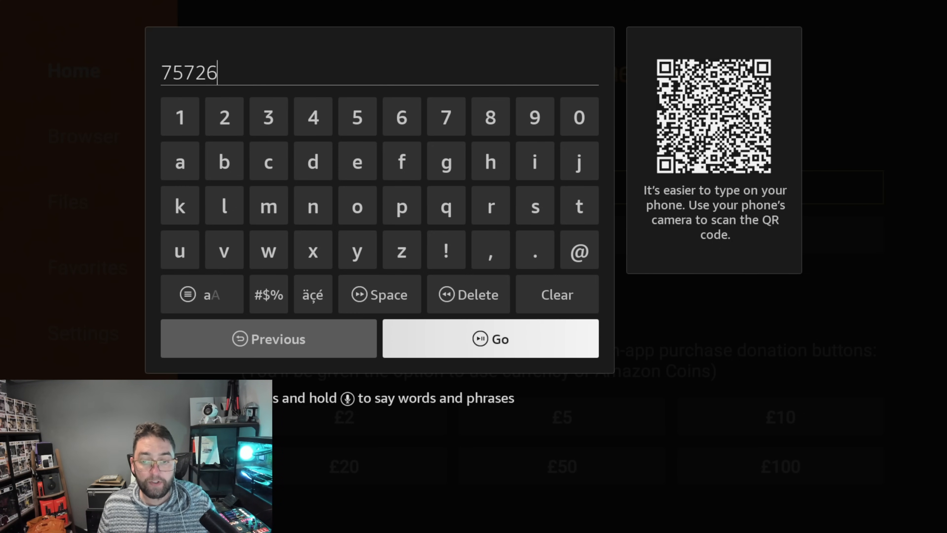
left_click(490, 339)
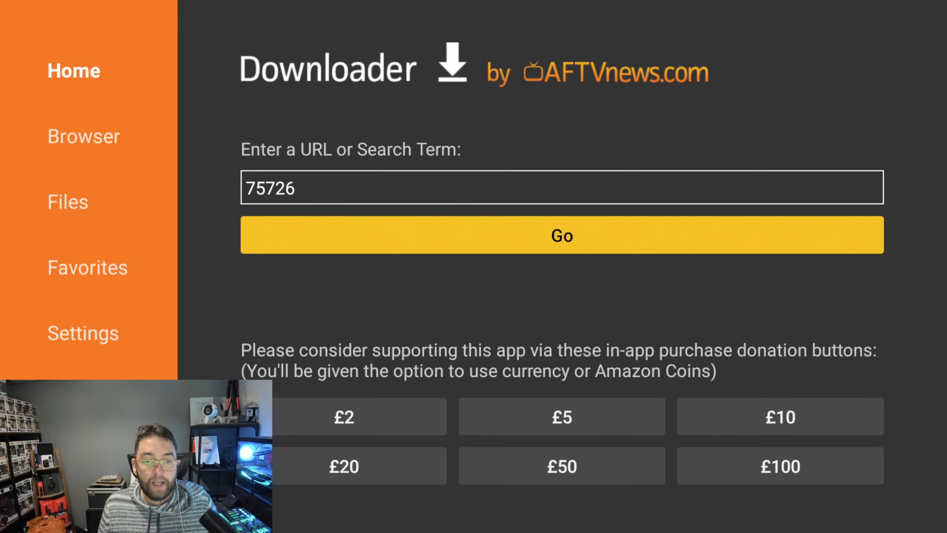
left_click(562, 235)
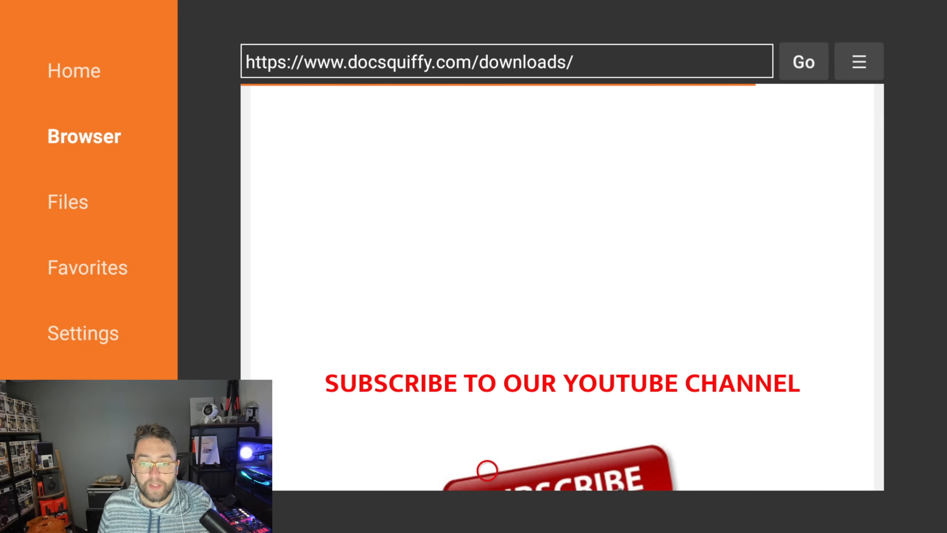
Scroll the docsquiffy downloads page to the KODI 21 link and close the ad popup.
scroll("down", 3)
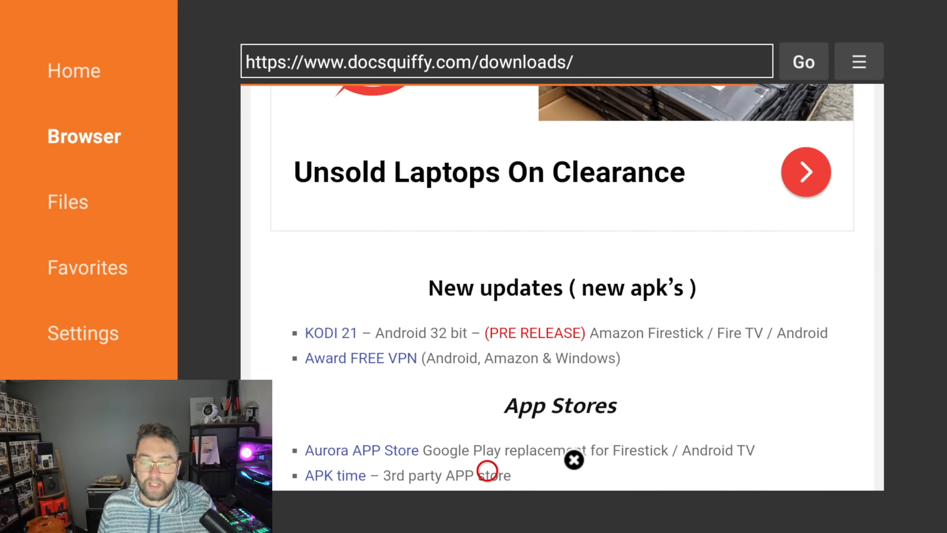
mouse_move(489, 333)
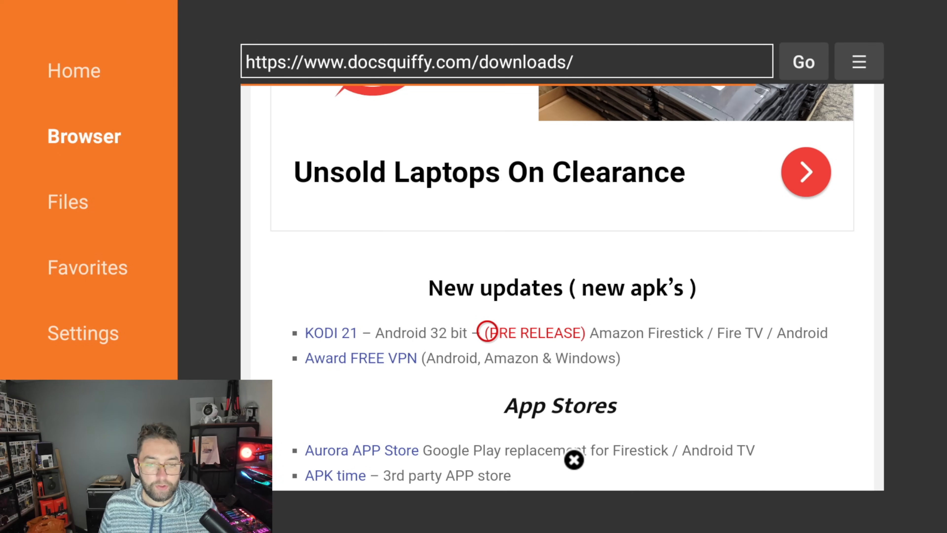
scroll("down", 3)
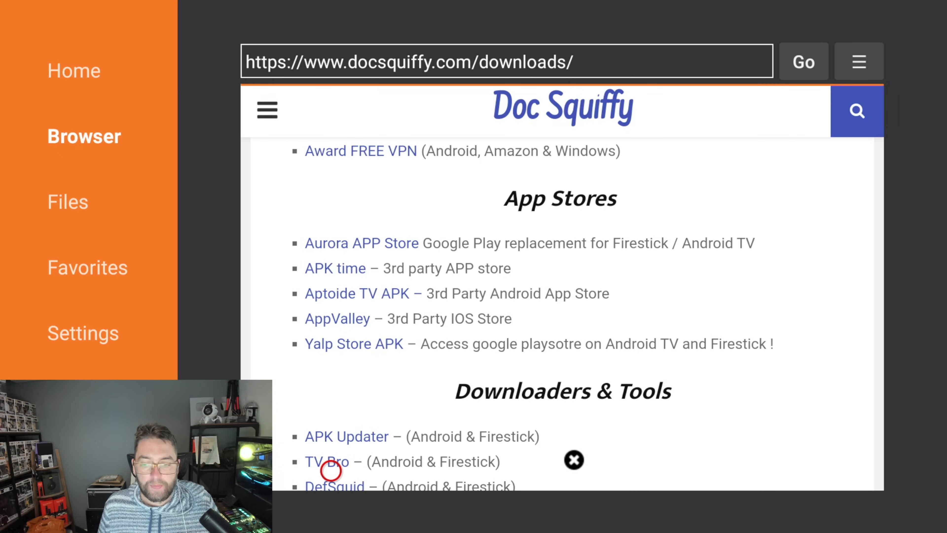
scroll("down", 3)
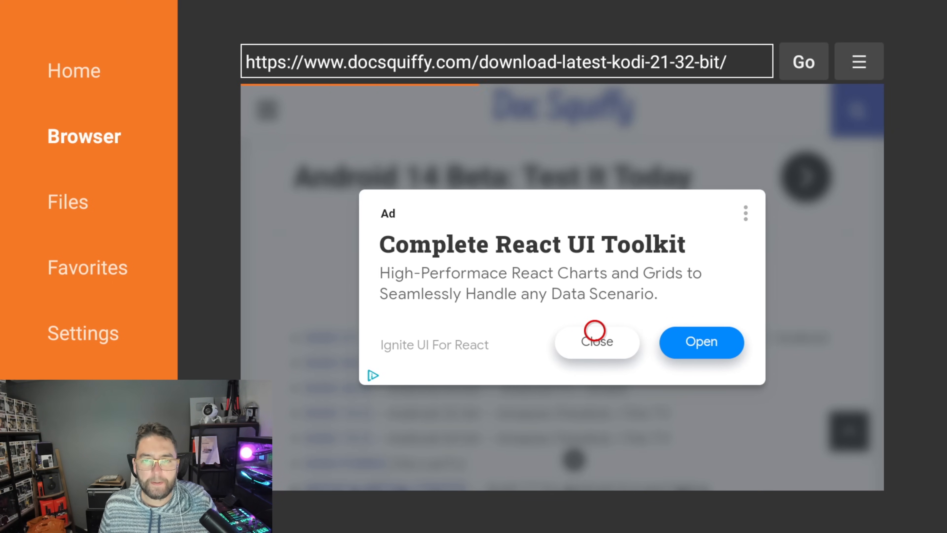
left_click(596, 342)
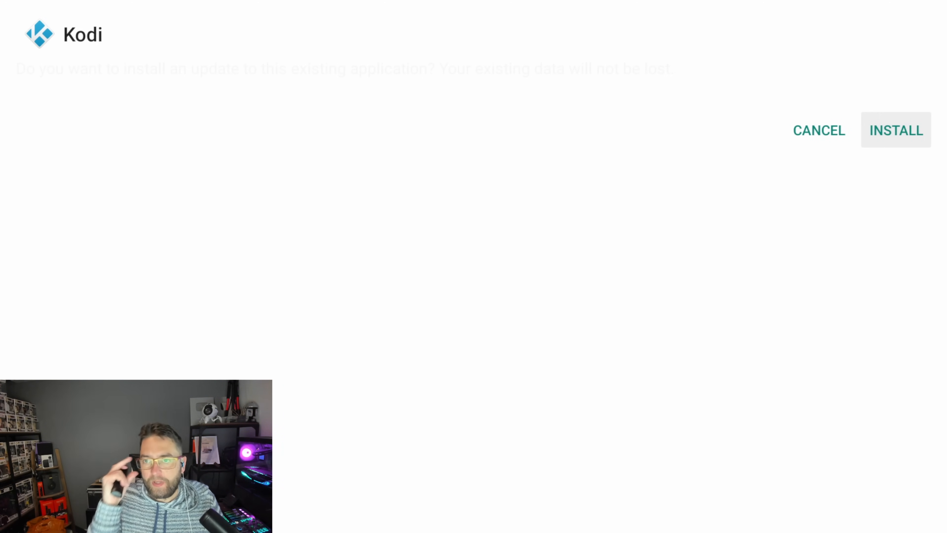
Install the Kodi 21 update over the existing app, then delete the downloaded APK.
left_click(895, 129)
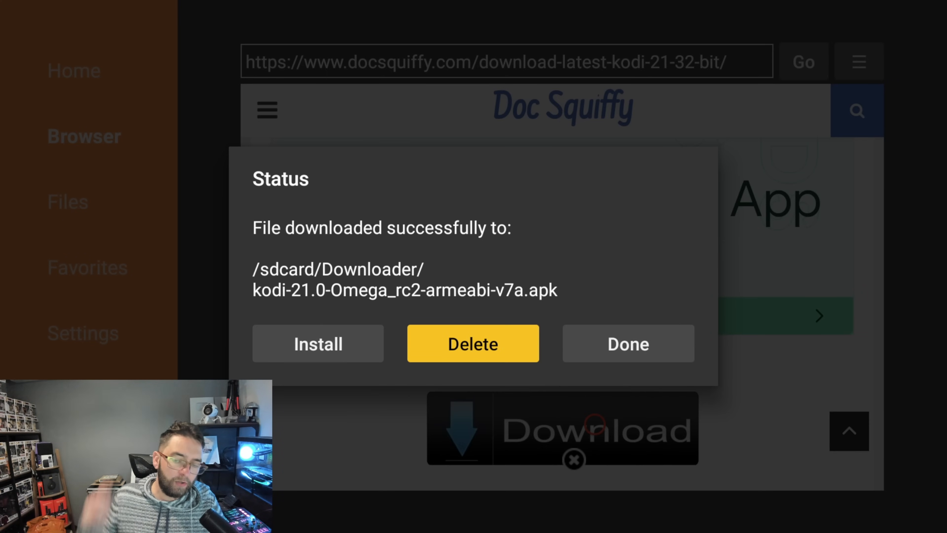
left_click(628, 343)
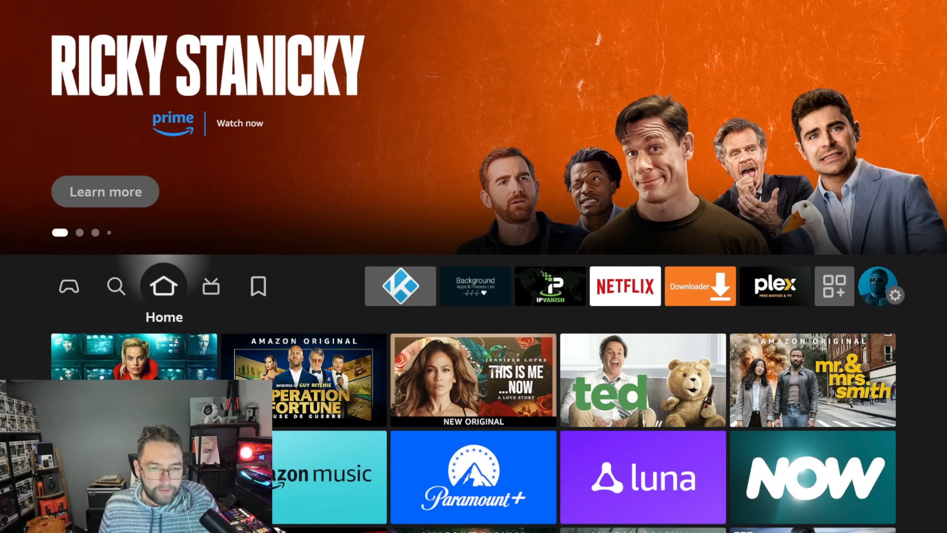
Open Your Apps & Channels from the apps grid, with Kodi at the front.
left_click(210, 285)
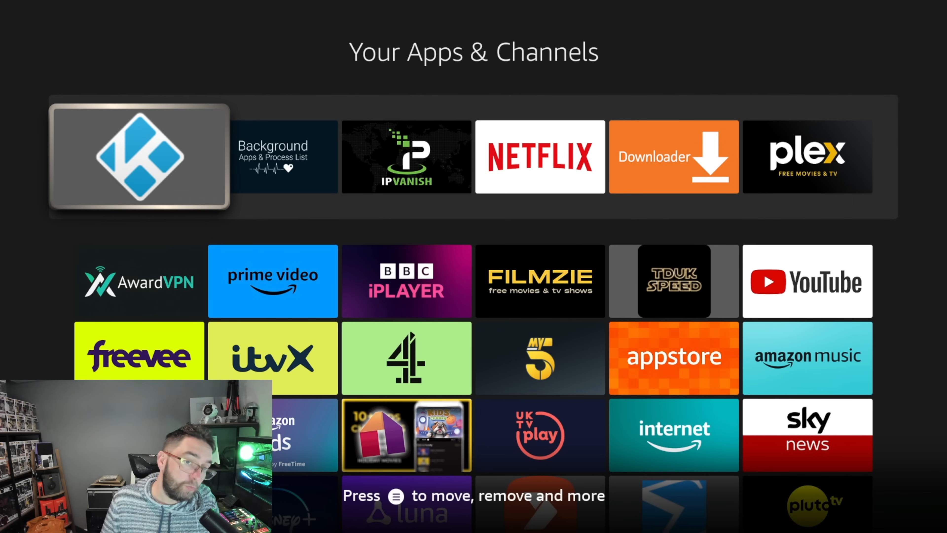
Switch the PC browser to the IPVanish 'Special Offer' tab for Fire TV.
left_click(139, 157)
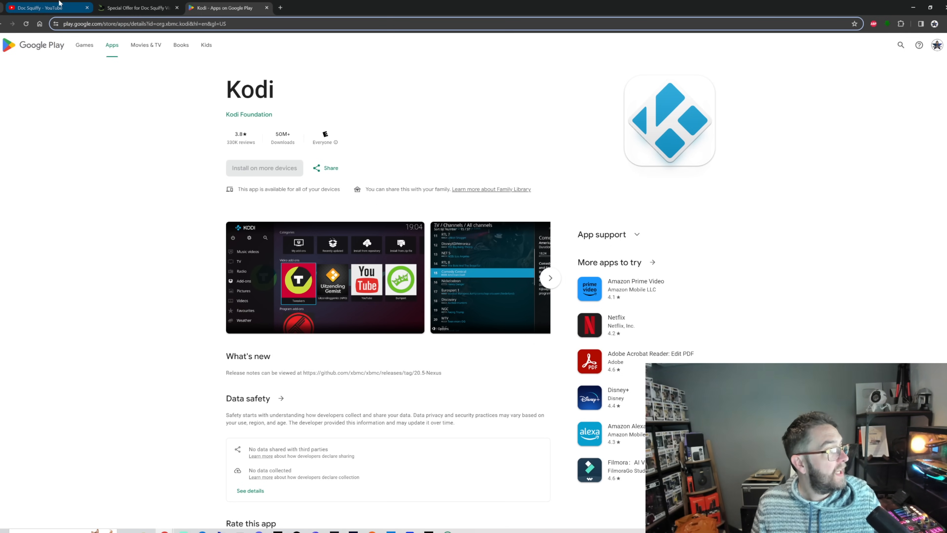
left_click(137, 8)
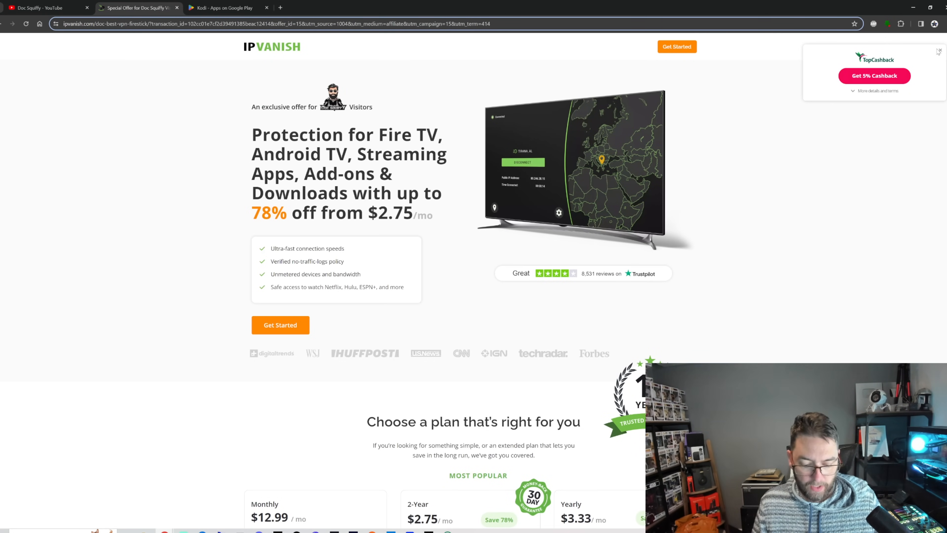
Scroll through the IPVanish plans and features, then return to the Kodi Google Play tab.
left_click(940, 51)
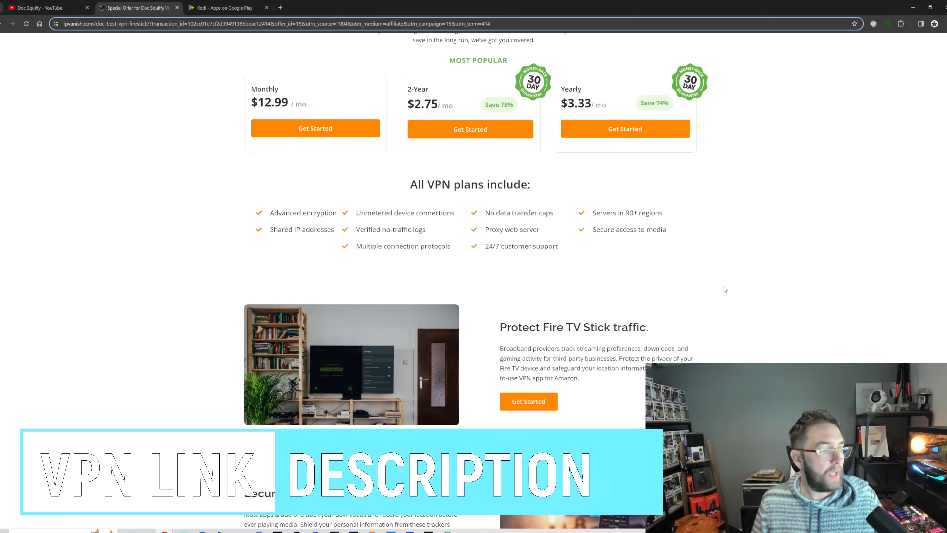
scroll("down", 3)
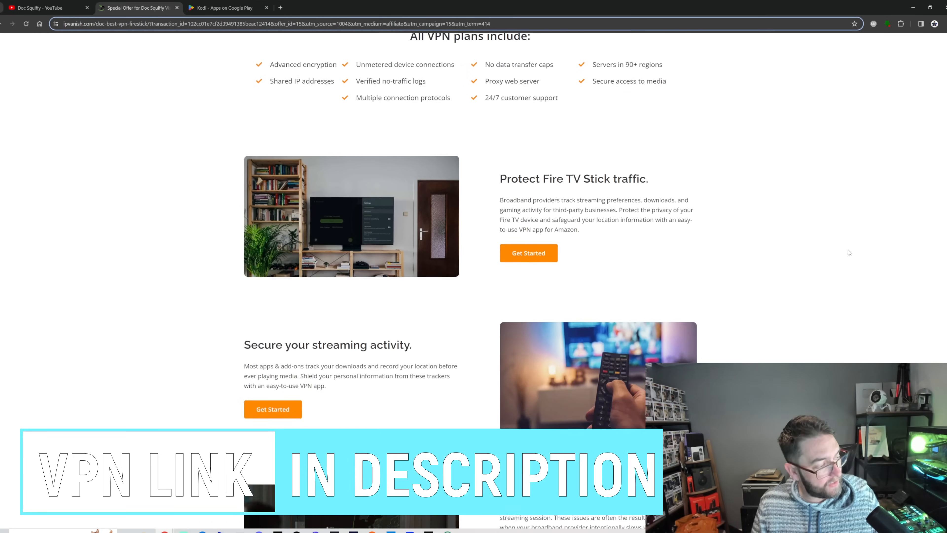
scroll("down", 3)
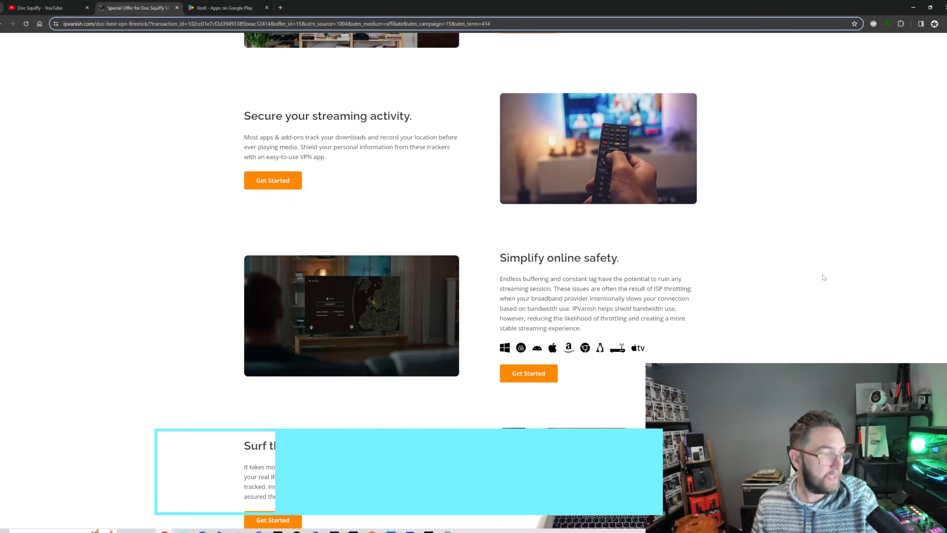
scroll("down", 3)
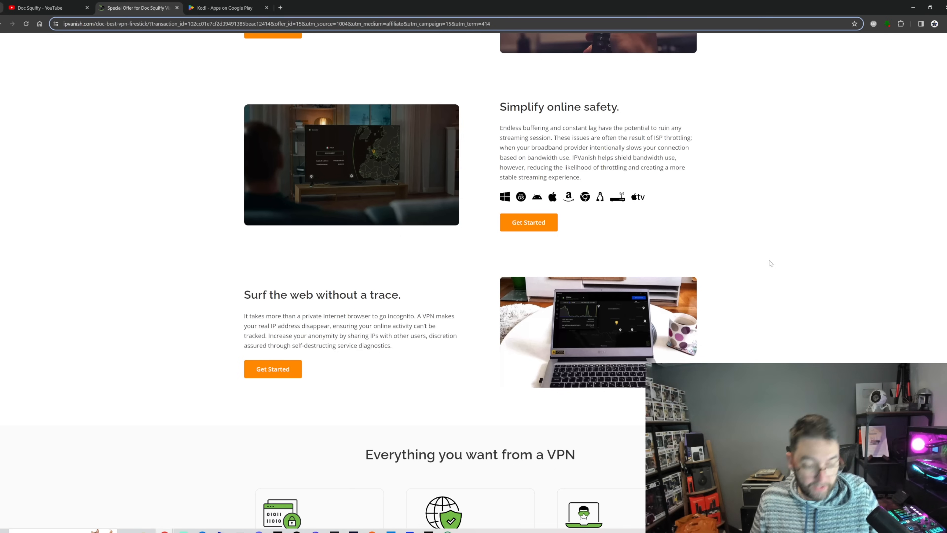
mouse_move(749, 278)
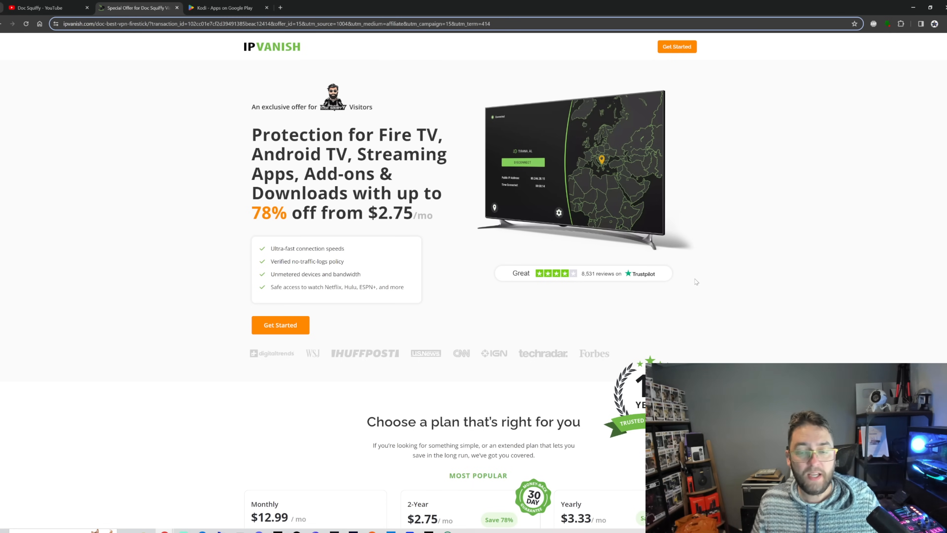
left_click(224, 8)
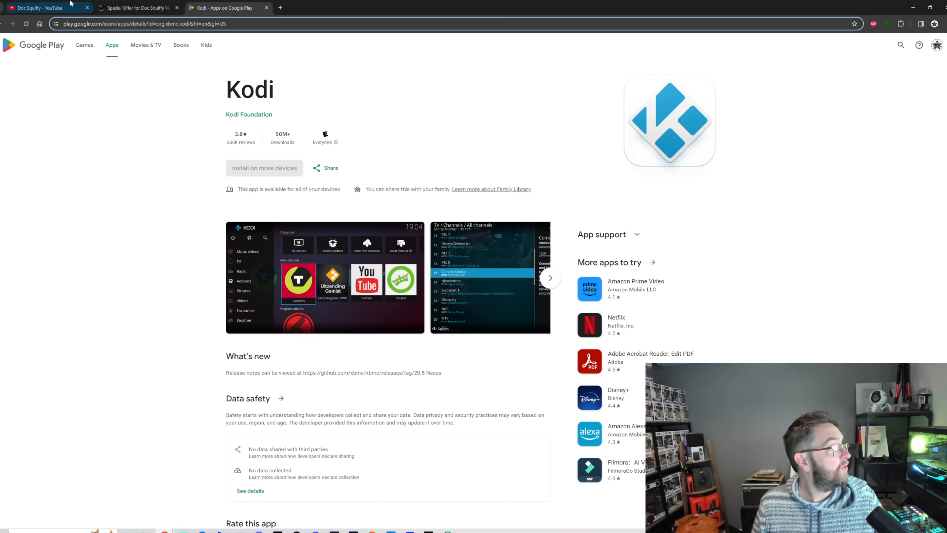
Browse the Doc Squiffy channel's YouTube Videos list, scrolling through the uploads.
left_click(42, 7)
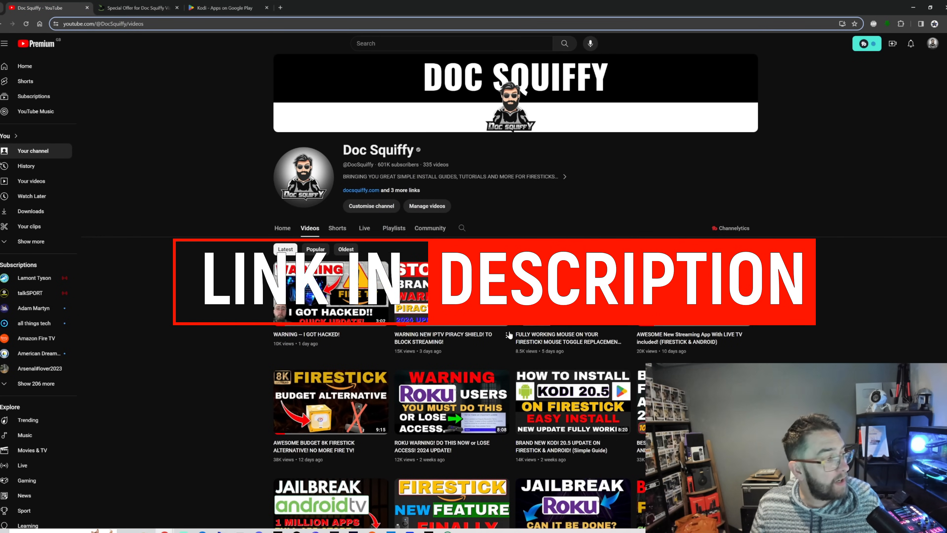
scroll("down", 3)
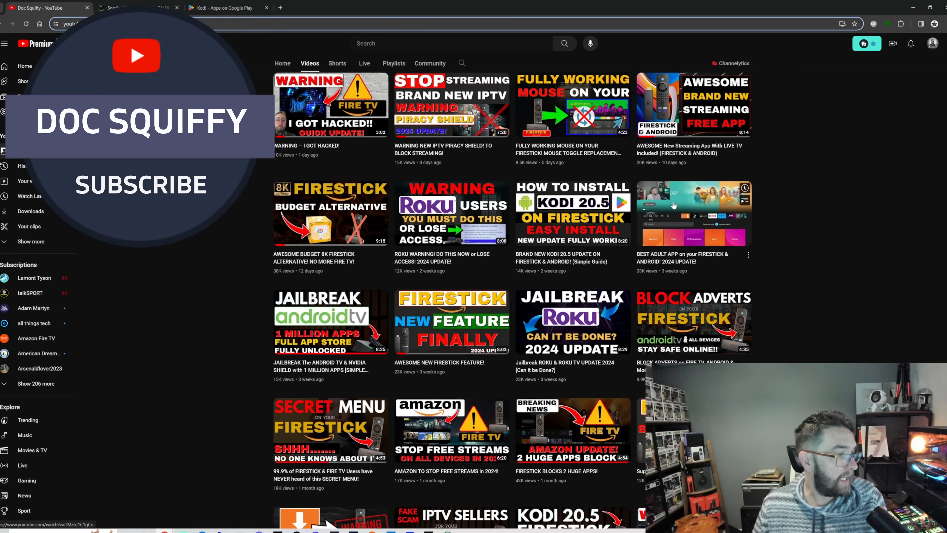
scroll("down", 3)
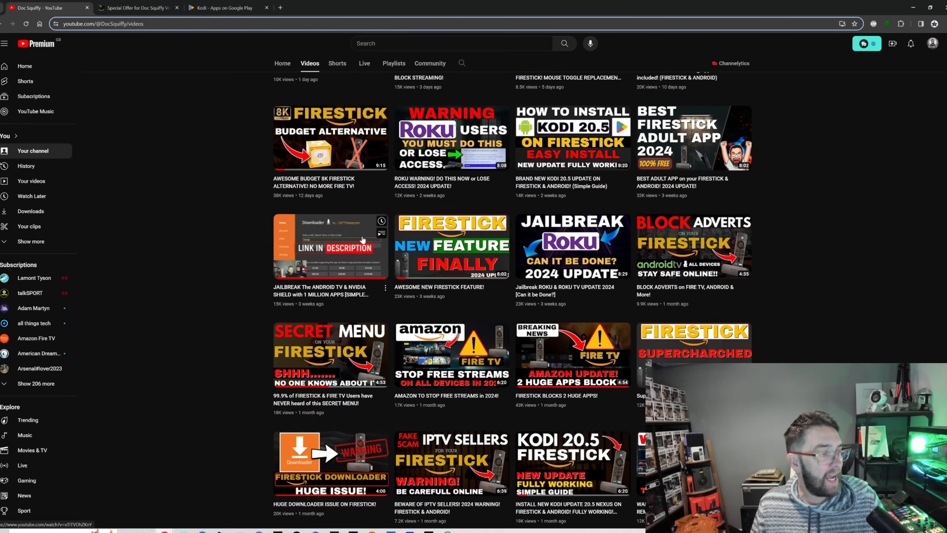
scroll("down", 3)
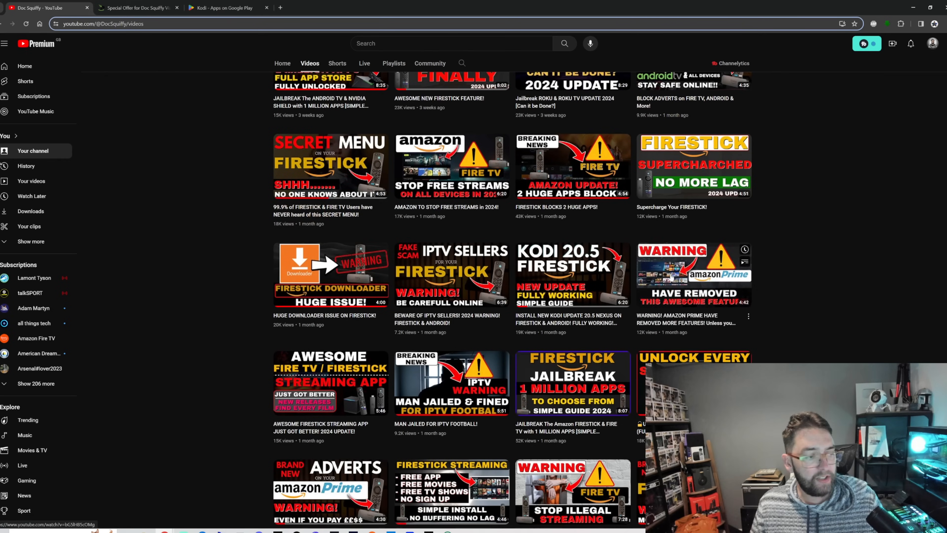
scroll("down", 3)
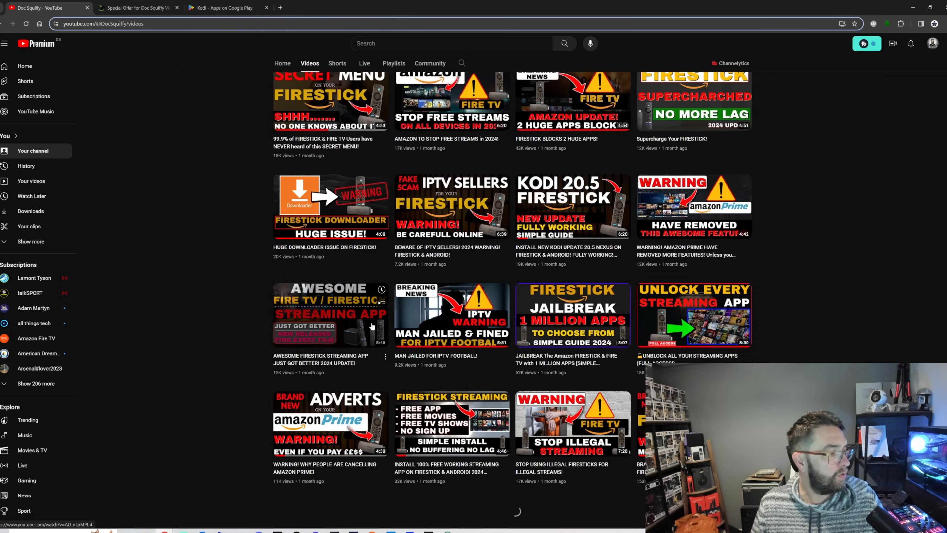
scroll("up", 3)
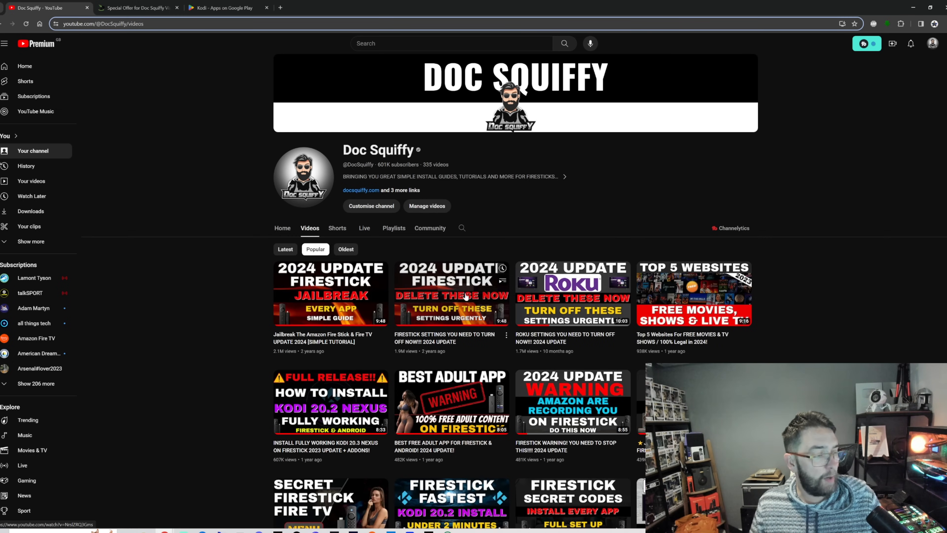
mouse_move(695, 284)
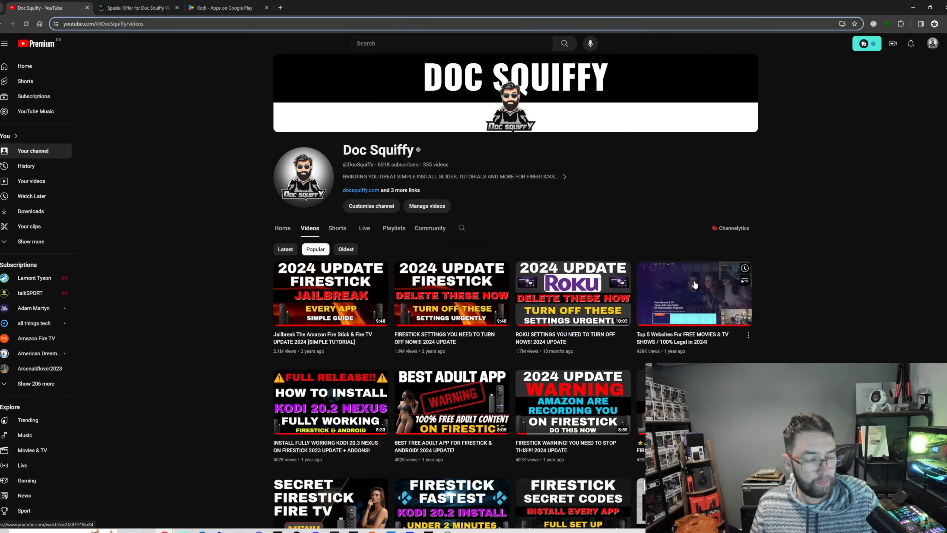
scroll("down", 3)
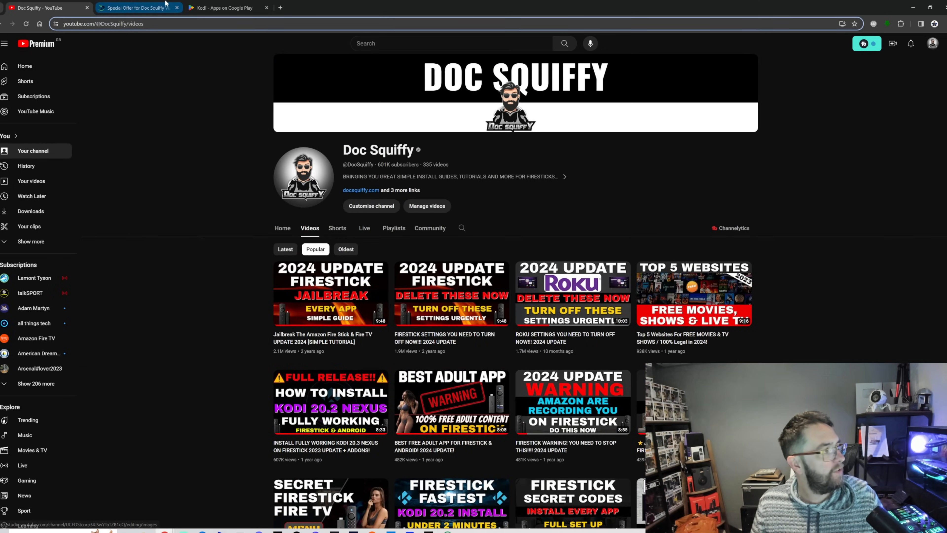
left_click(136, 8)
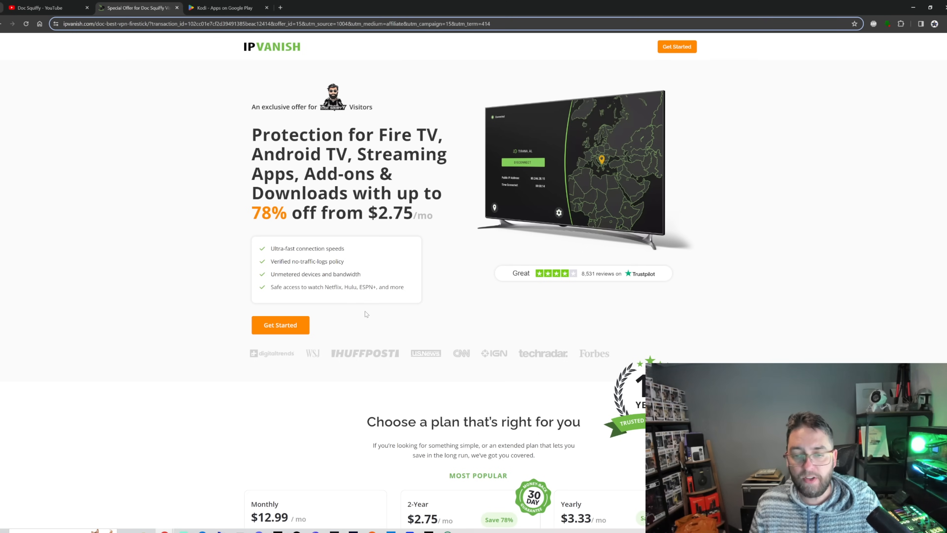
mouse_move(584, 441)
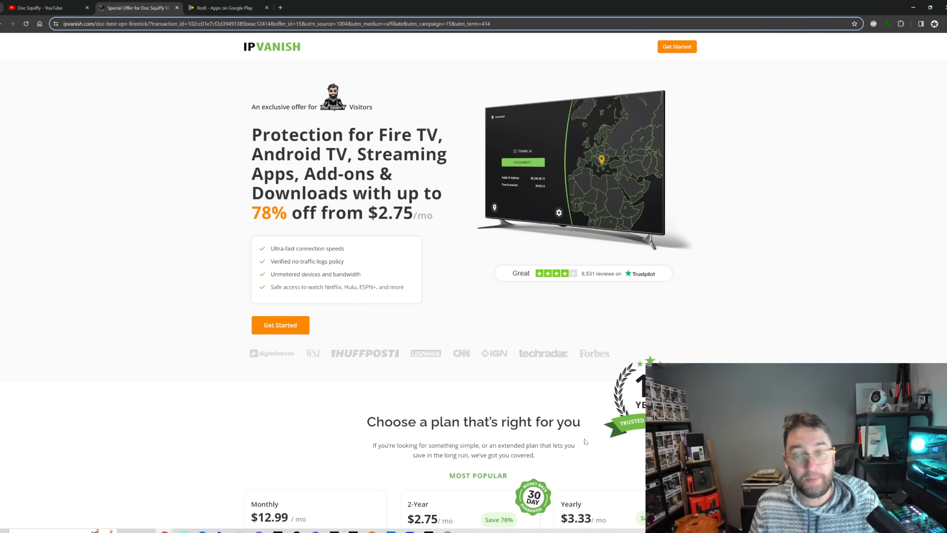
left_click(42, 7)
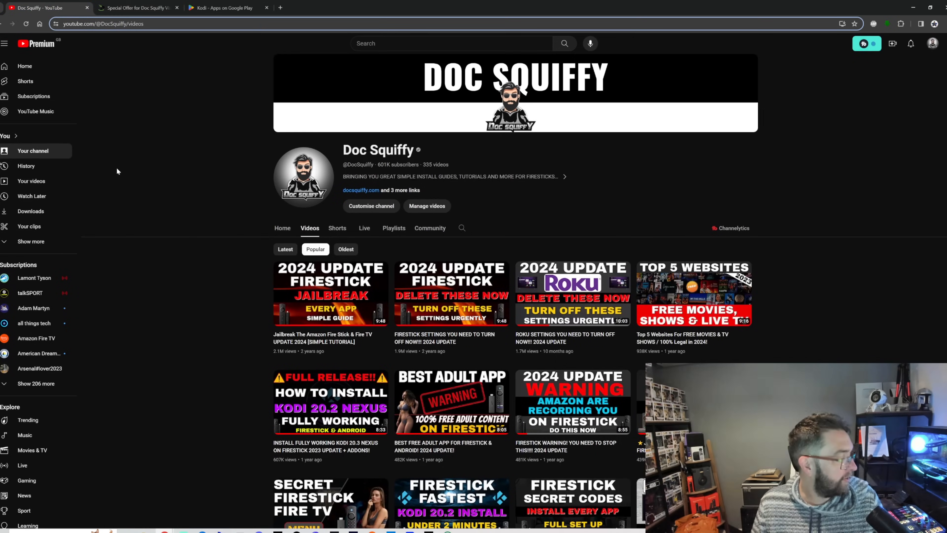
mouse_move(199, 294)
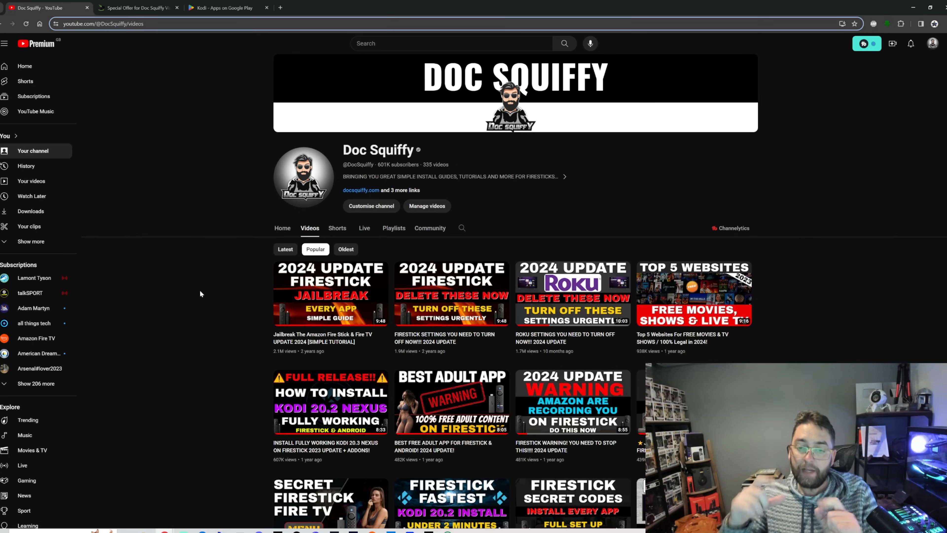